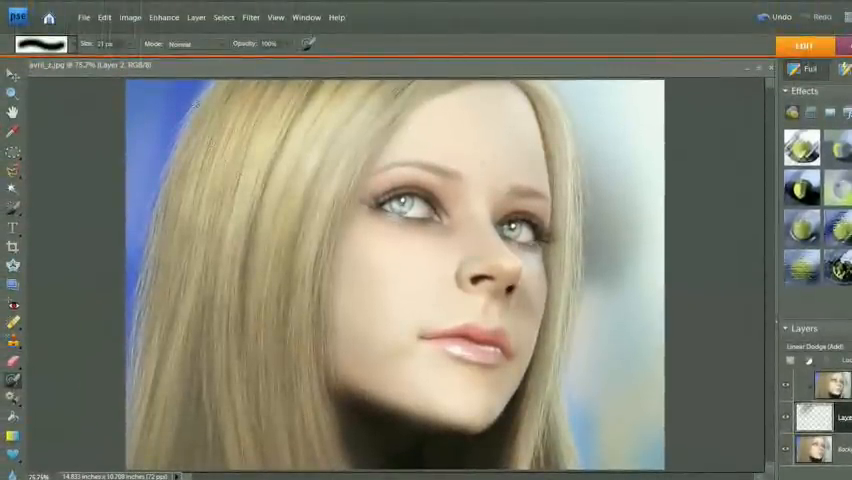
Step: Duplicate the Background layer so a copy, Layer 1, sits above it
left_click(104, 16)
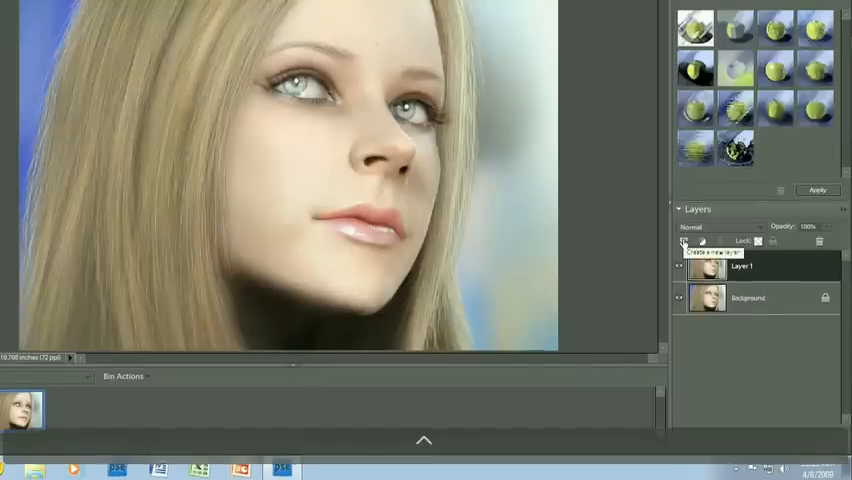
Step: Add a blank Layer 2 set to Linear Dodge (Add) between Background and Layer 1
left_click(684, 240)
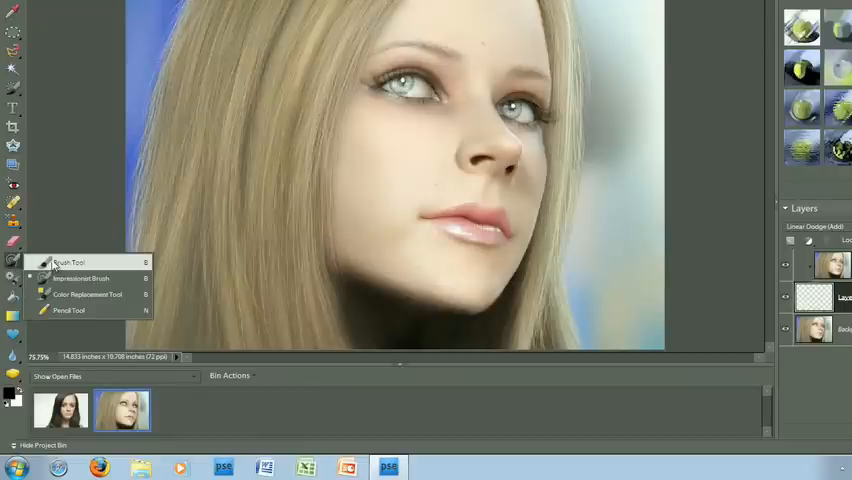
Step: Activate the Brush Tool and choose a soft brush shape and size for highlights
left_click(68, 262)
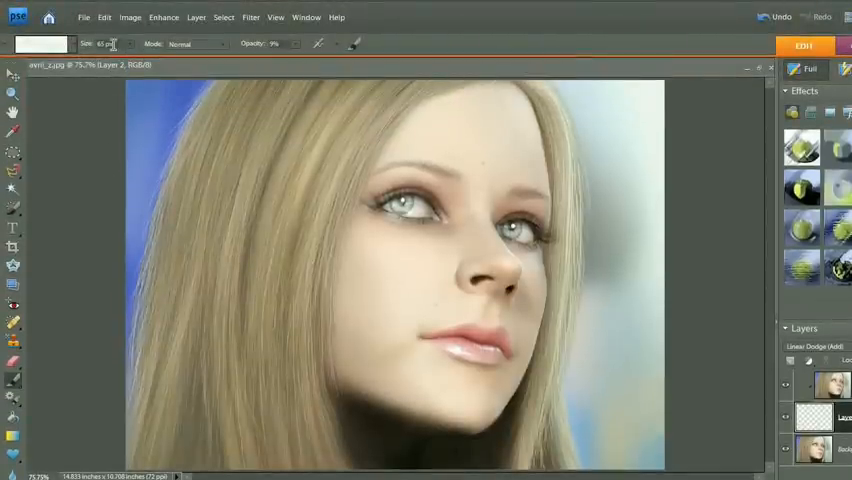
mouse_move(236, 52)
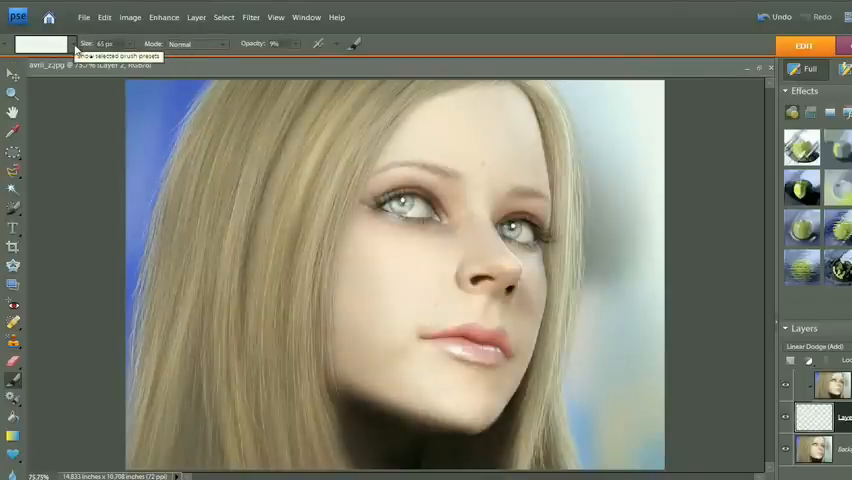
left_click(42, 44)
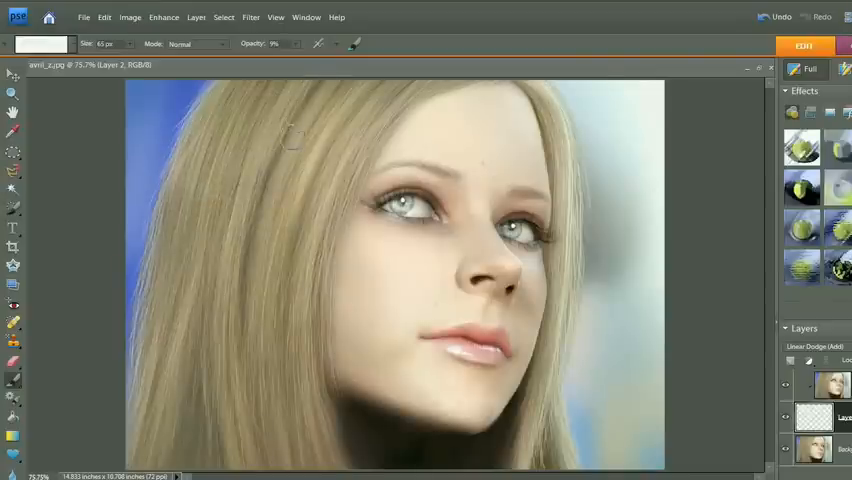
Step: Paint light highlight strokes along the blonde hair strands on Layer 2
left_click_drag(290, 140, 416, 90)
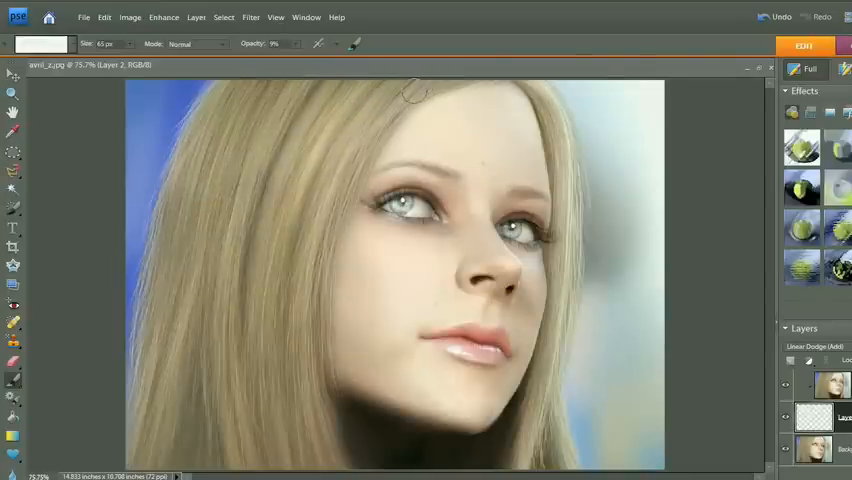
left_click_drag(416, 90, 290, 204)
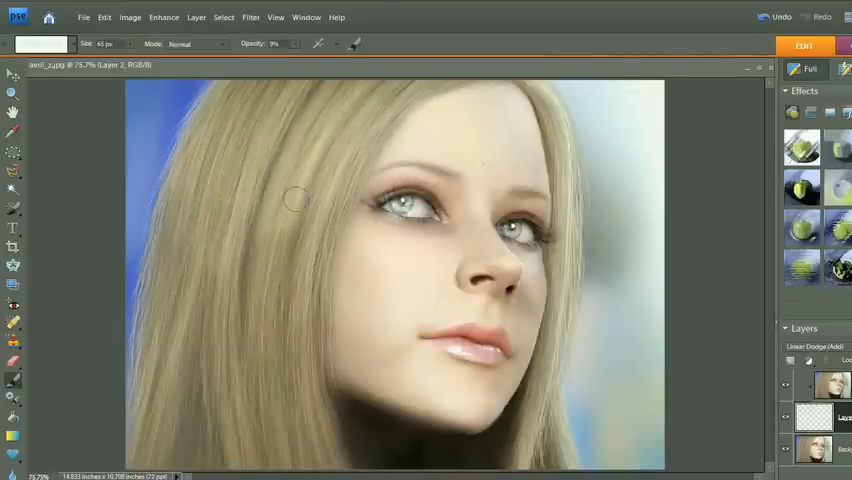
left_click_drag(298, 200, 370, 96)
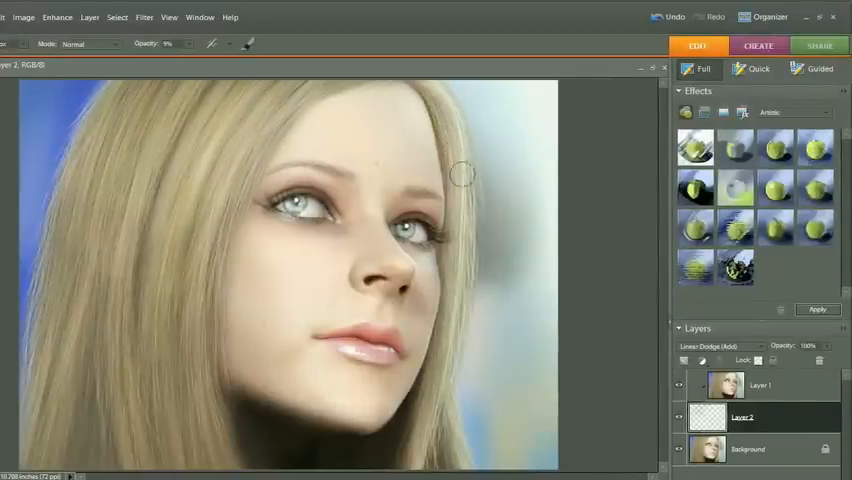
mouse_move(456, 202)
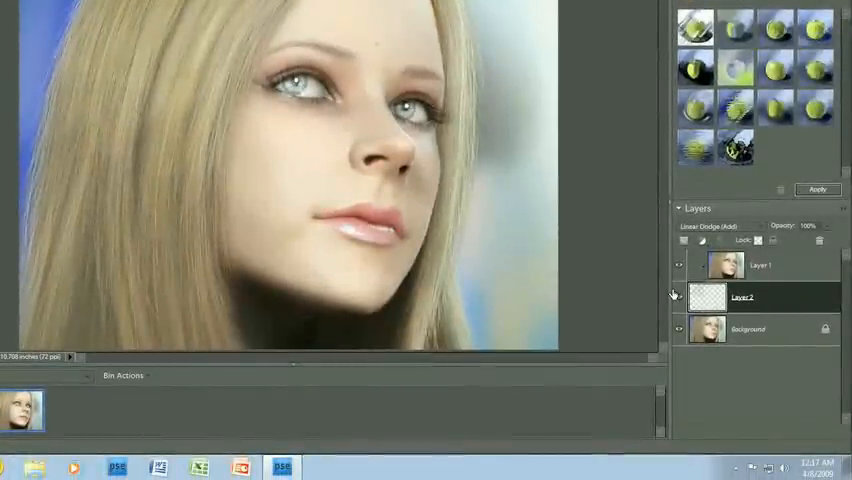
mouse_move(676, 296)
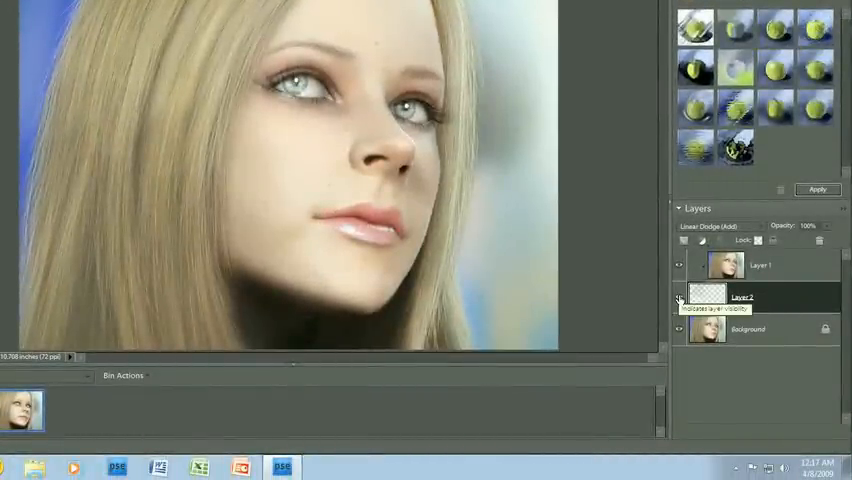
left_click(680, 296)
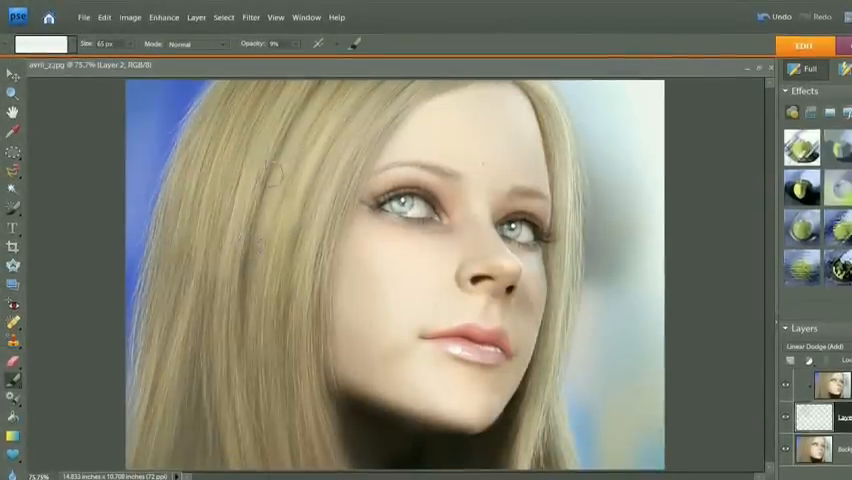
mouse_move(278, 184)
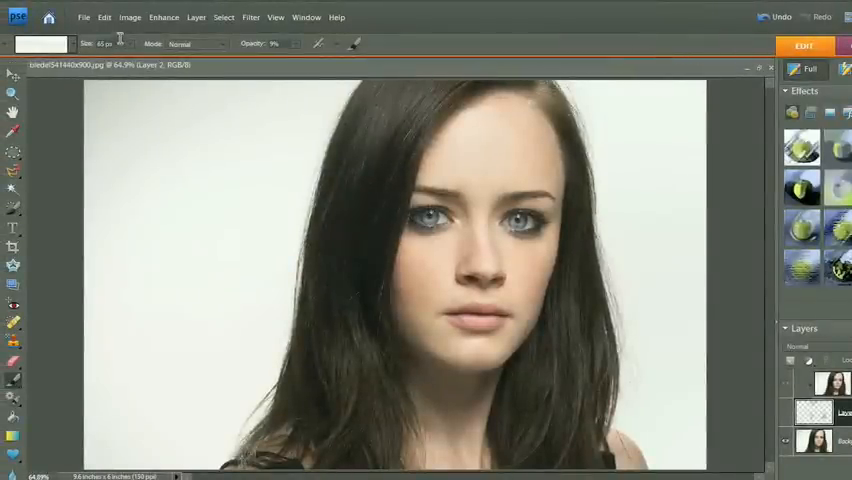
Step: Duplicate the dark-haired portrait's Background layer to create Layer 1 above it
left_click(104, 16)
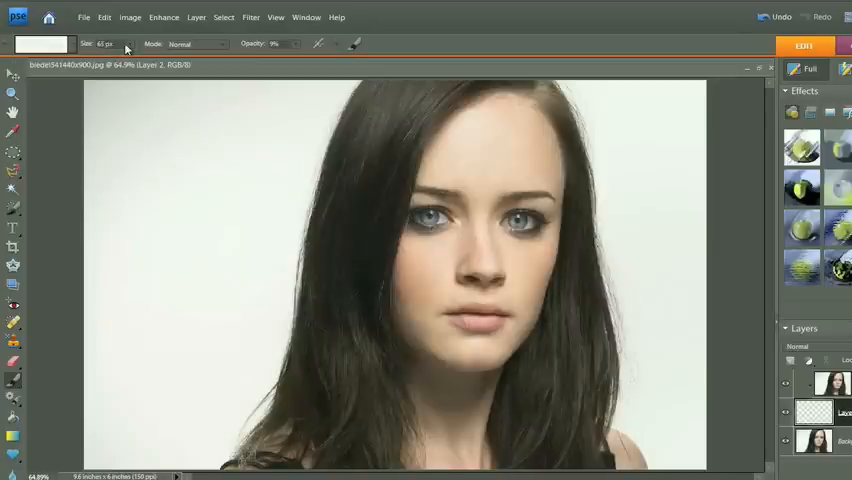
mouse_move(320, 48)
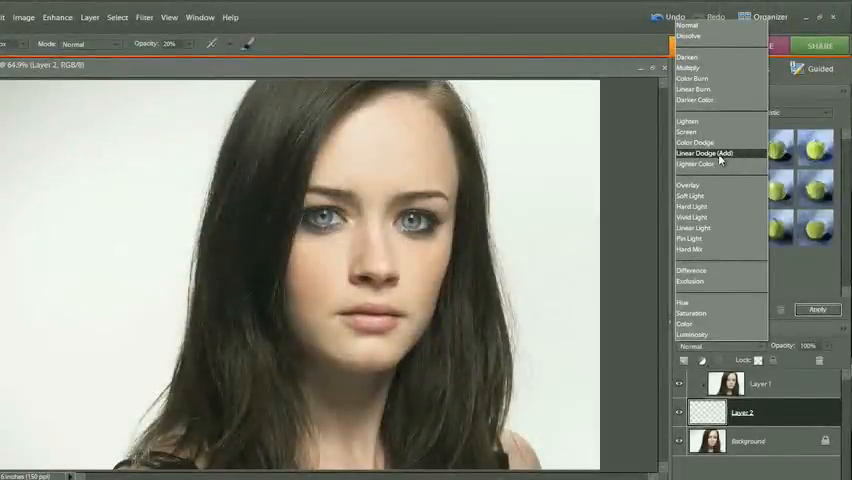
Step: Set the new middle Layer 2 to the Linear Dodge (Add) blend mode
left_click(704, 152)
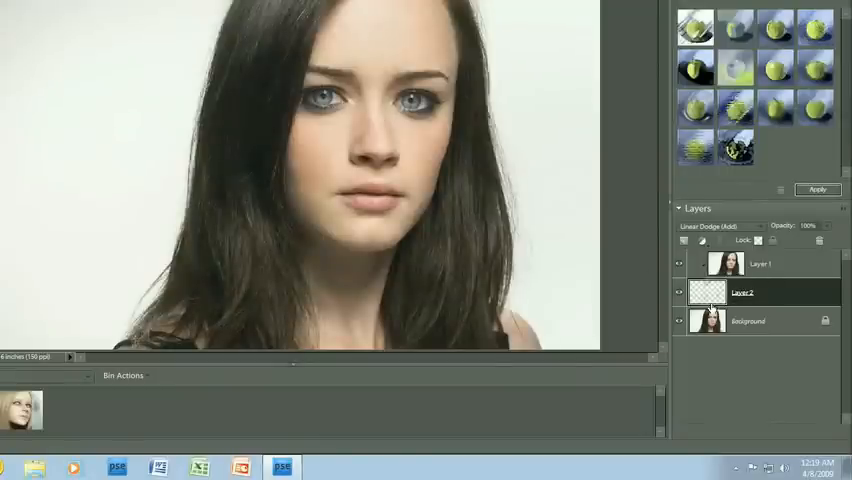
mouse_move(684, 300)
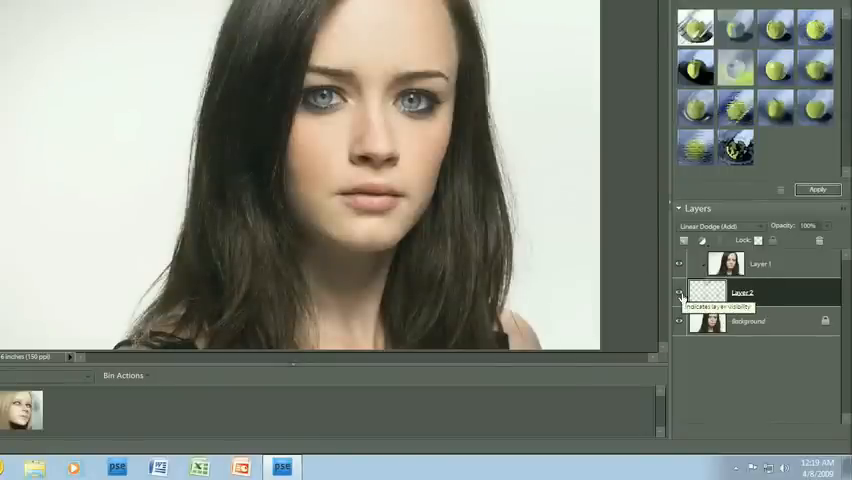
Step: Toggle the highlight layer's visibility to compare the dark hair before and after
left_click(680, 292)
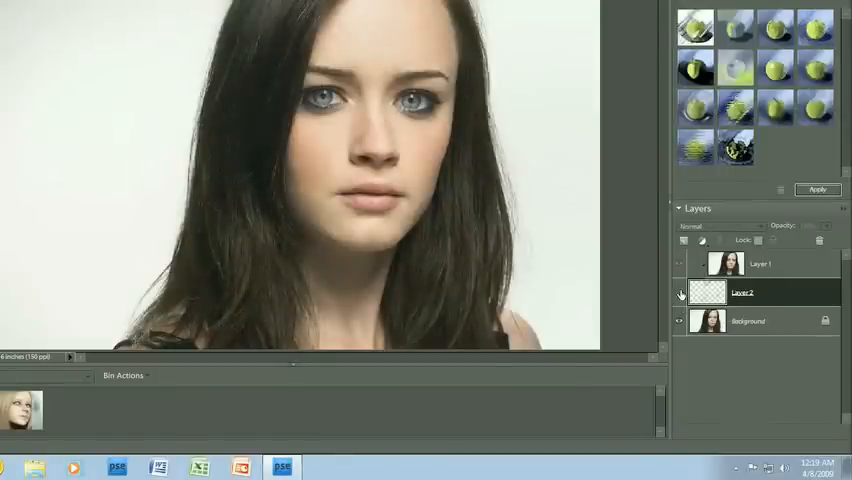